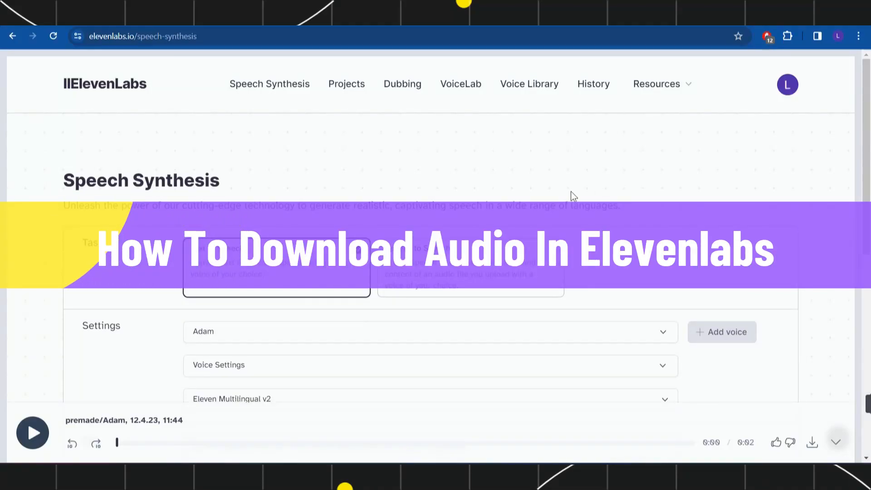
pyautogui.moveTo(584, 232)
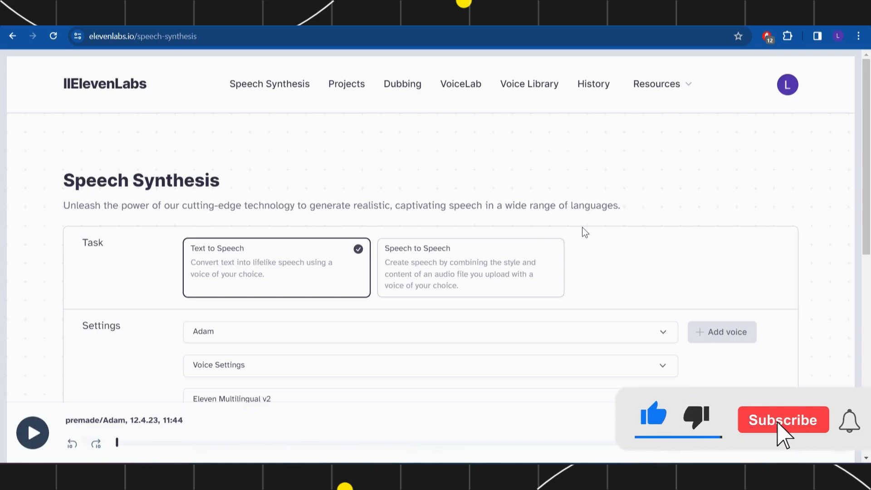
# Step: Enter "Hi what are you doing these days?" as the sentence to speak
pyautogui.click(783, 419)
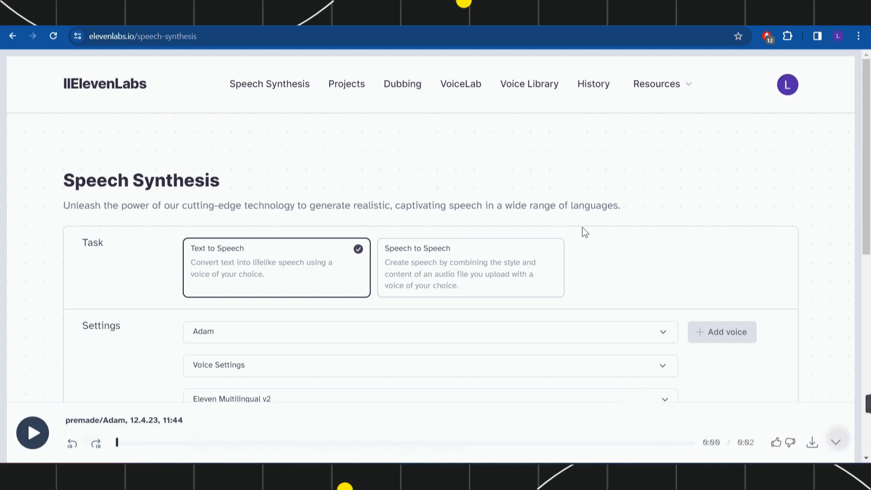
pyautogui.moveTo(233, 82)
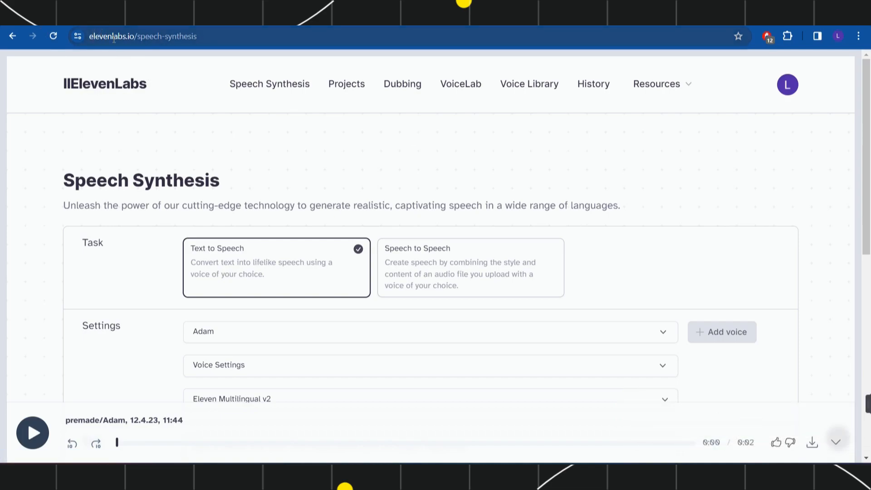
pyautogui.moveTo(272, 125)
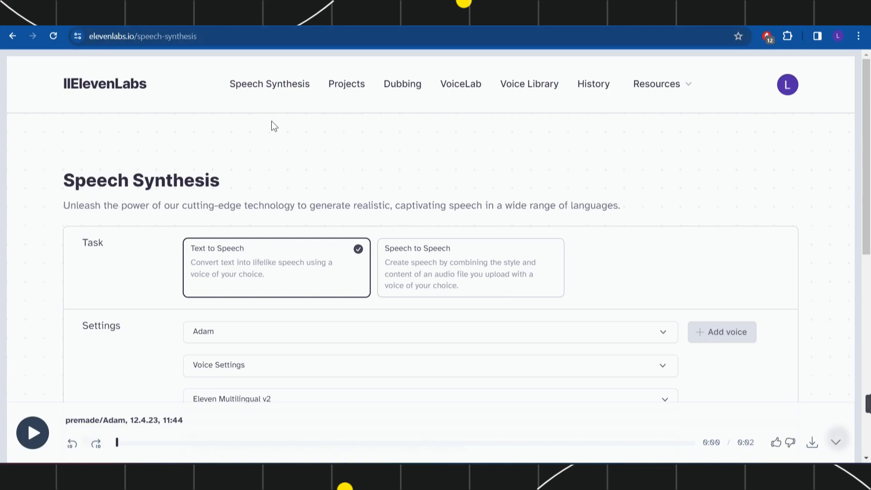
pyautogui.moveTo(787, 84)
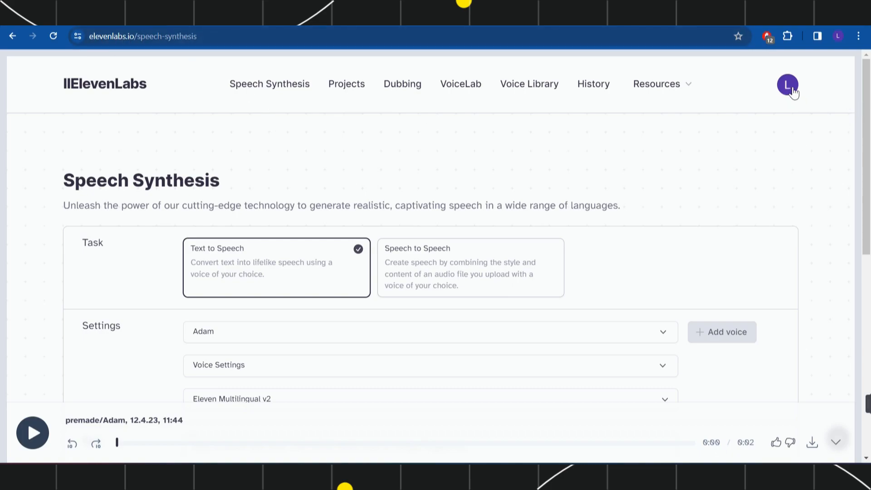
pyautogui.scroll(-3)
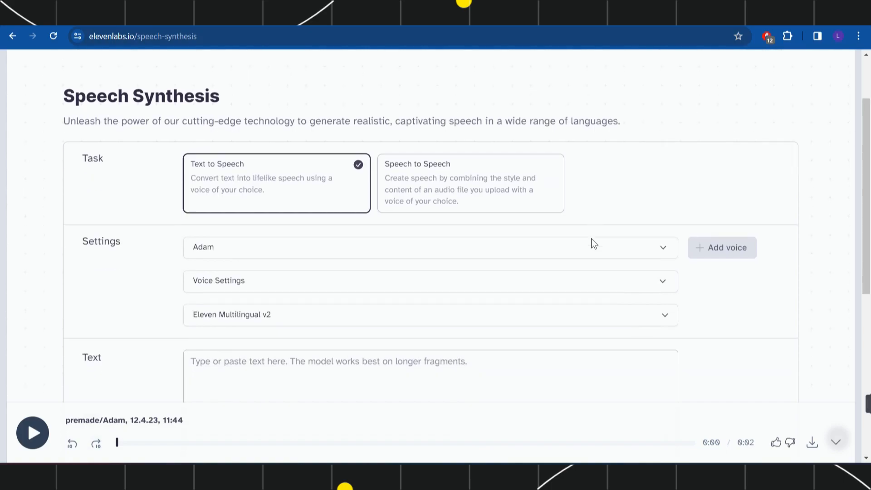
pyautogui.scroll(-3)
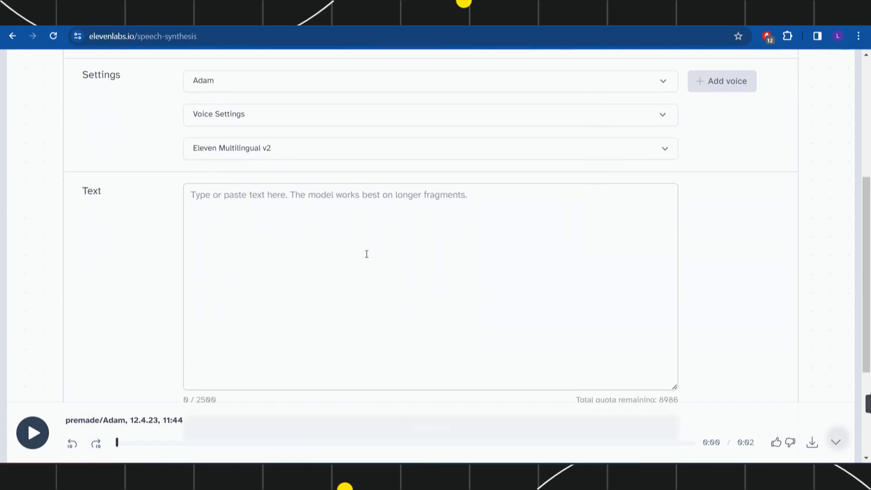
pyautogui.scroll(-3)
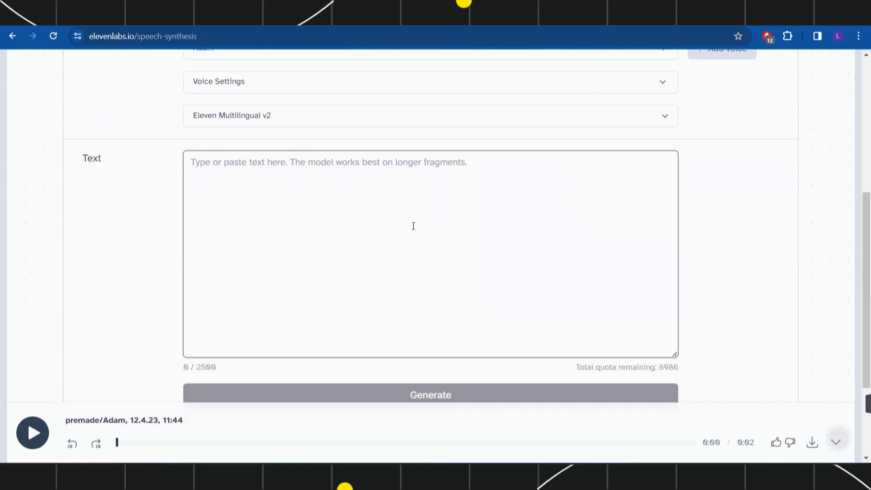
pyautogui.write('Hi what are you doing these days?')
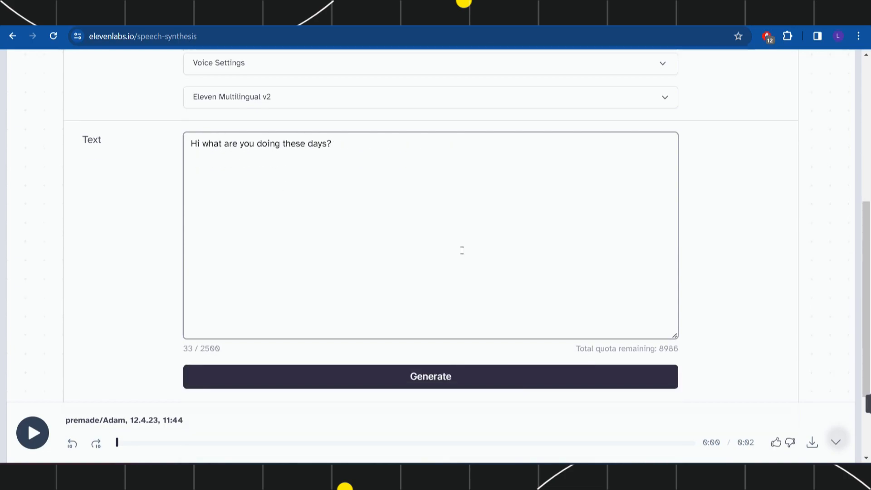
pyautogui.scroll(-3)
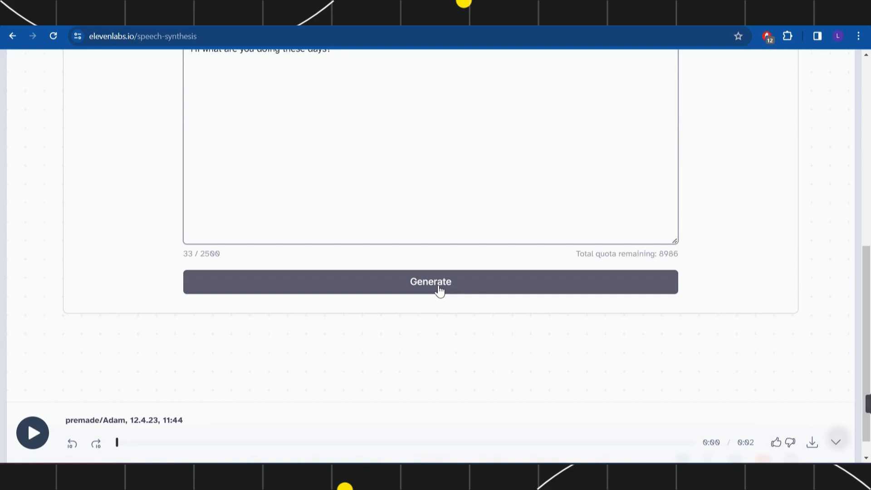
# Step: Generate a speech clip of the sentence in the Adam voice
pyautogui.click(430, 281)
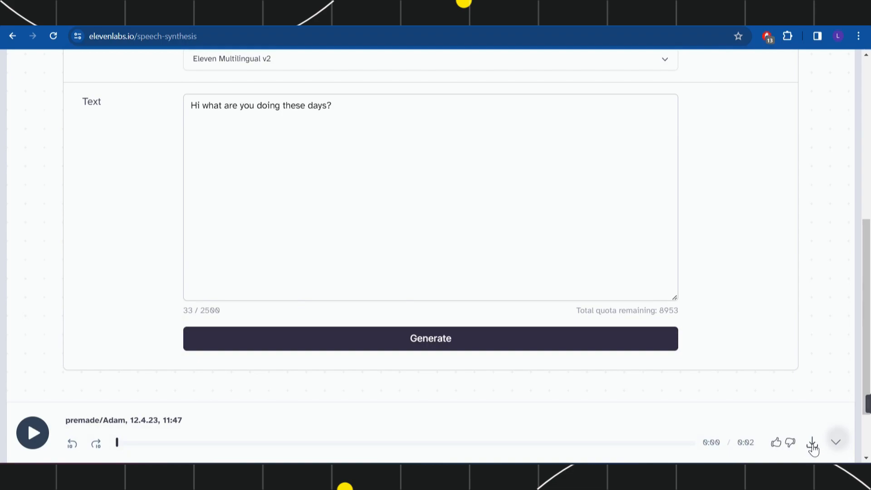
# Step: Download the generated speech clip to the computer as an MP3 file
pyautogui.click(810, 442)
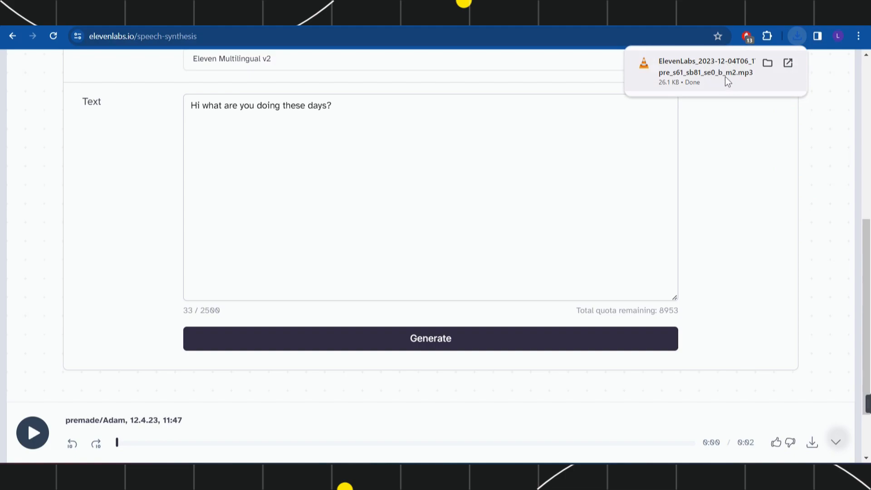
pyautogui.moveTo(812, 162)
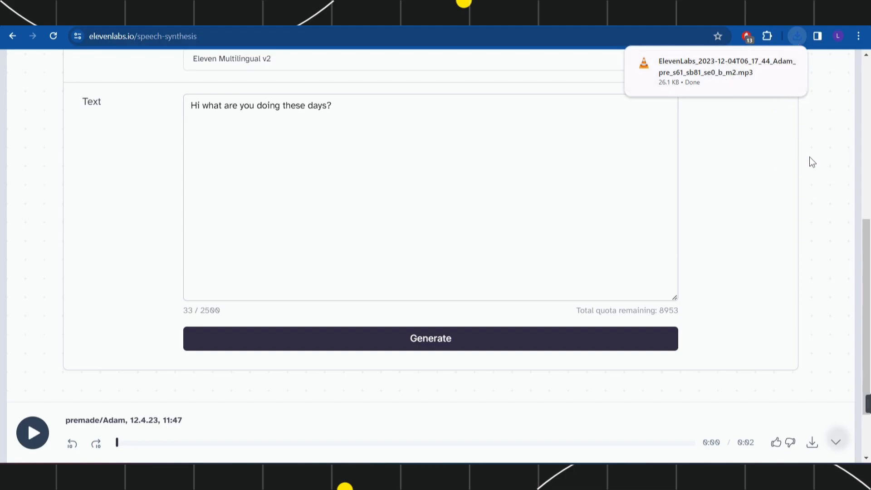
pyautogui.moveTo(681, 71)
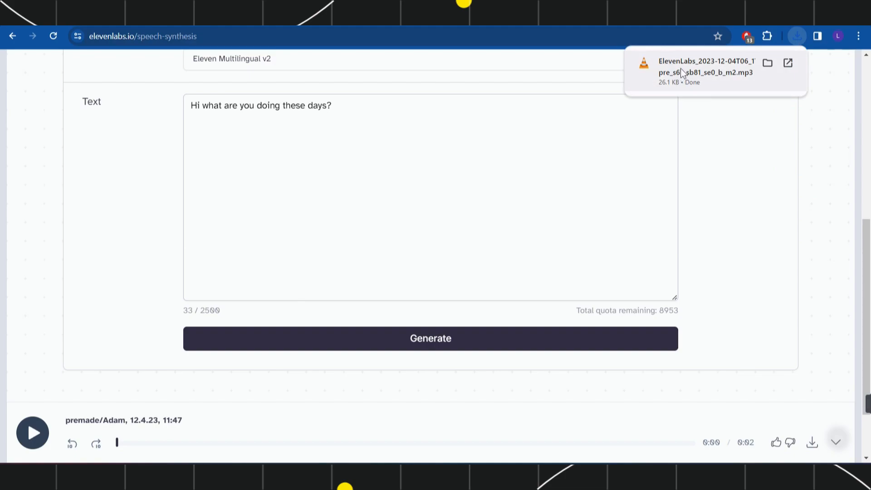
pyautogui.moveTo(771, 307)
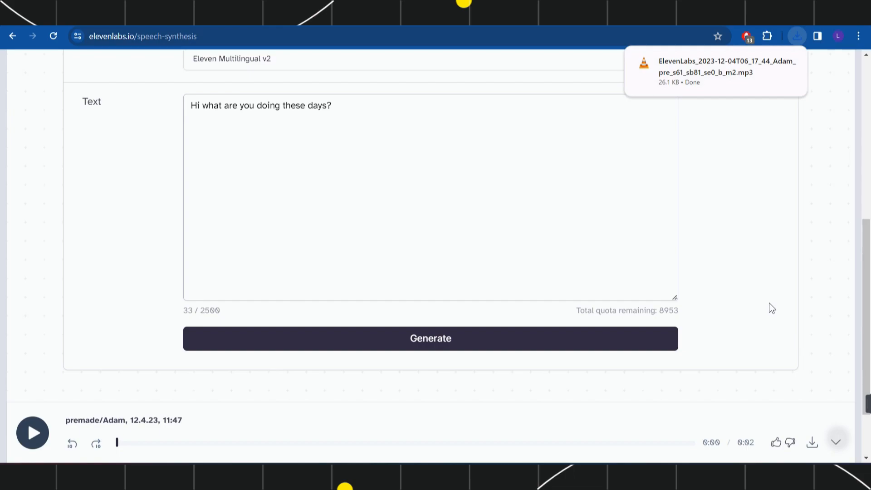
pyautogui.moveTo(815, 171)
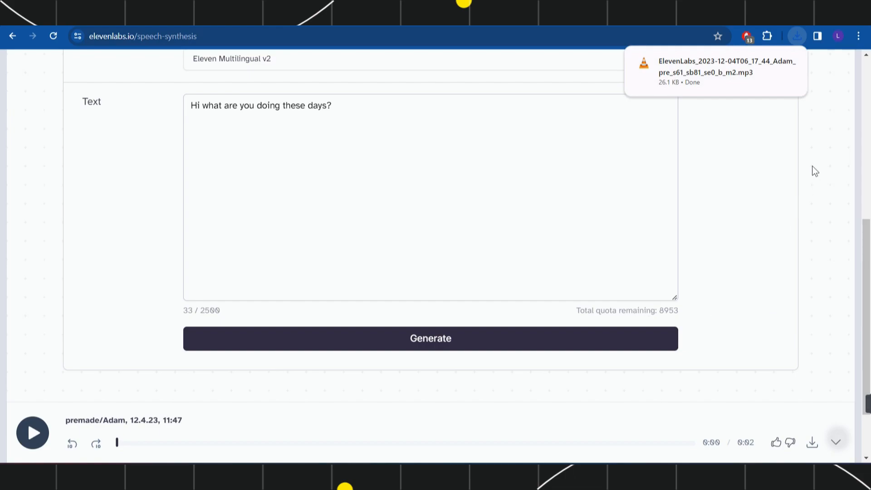
pyautogui.moveTo(307, 189)
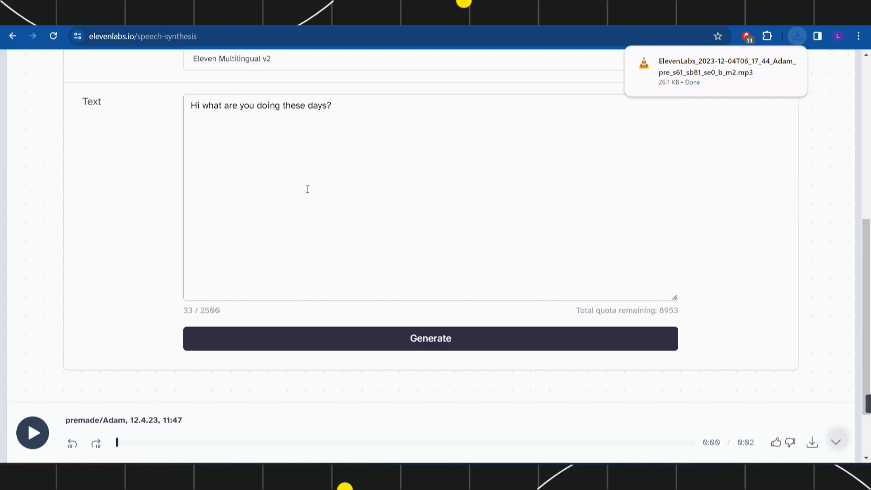